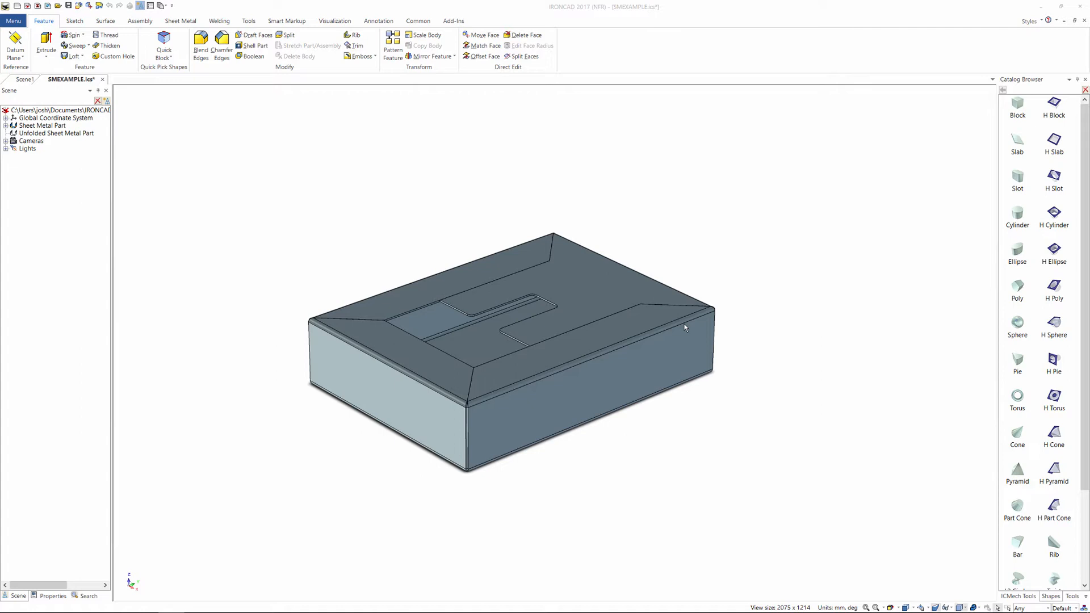
mouse_move(624, 354)
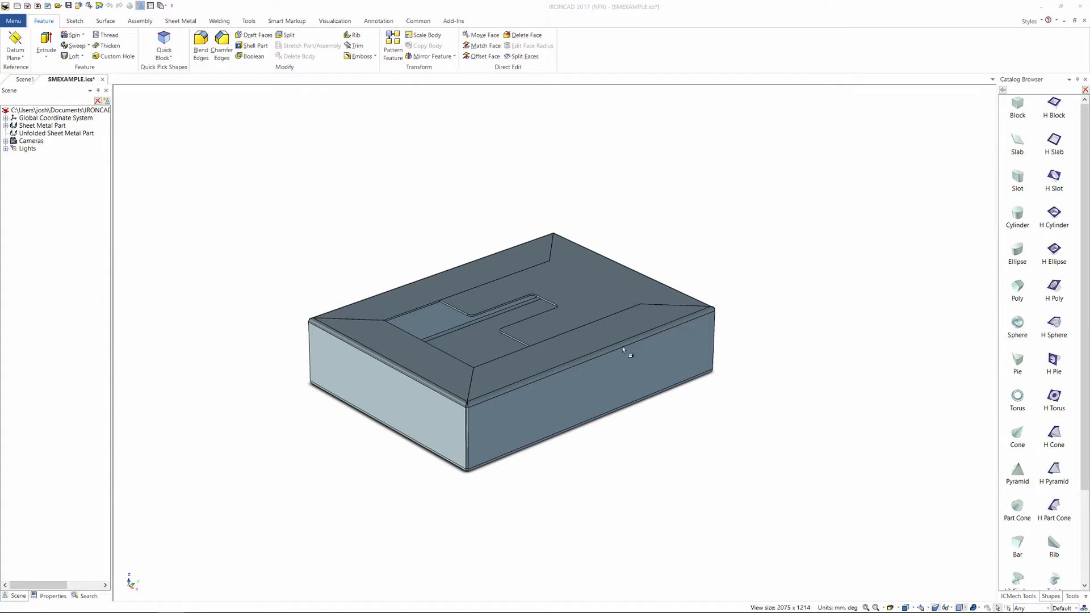
mouse_move(498, 373)
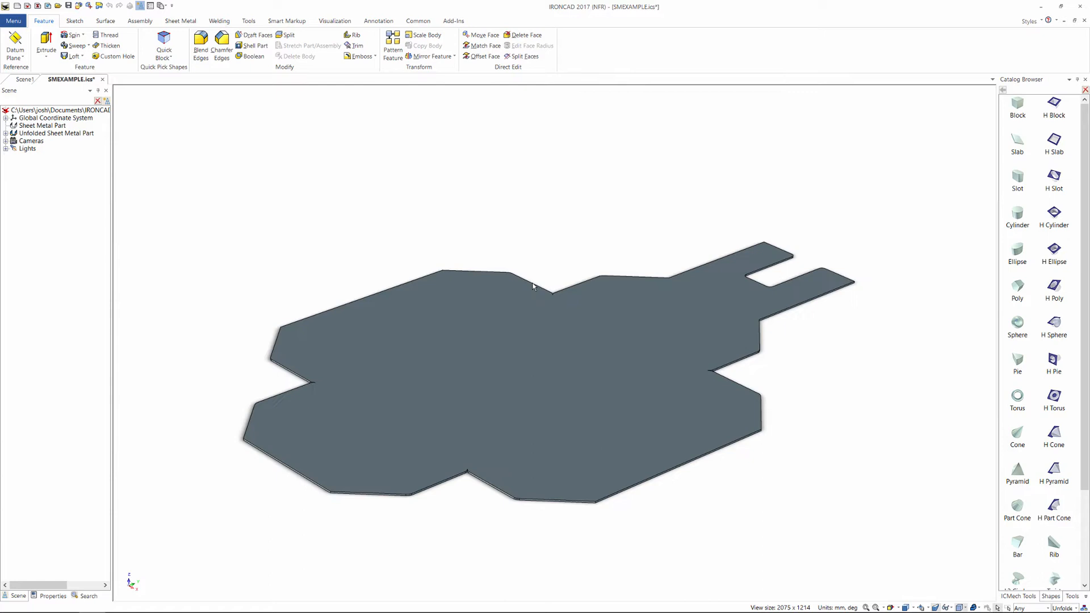
mouse_move(713, 308)
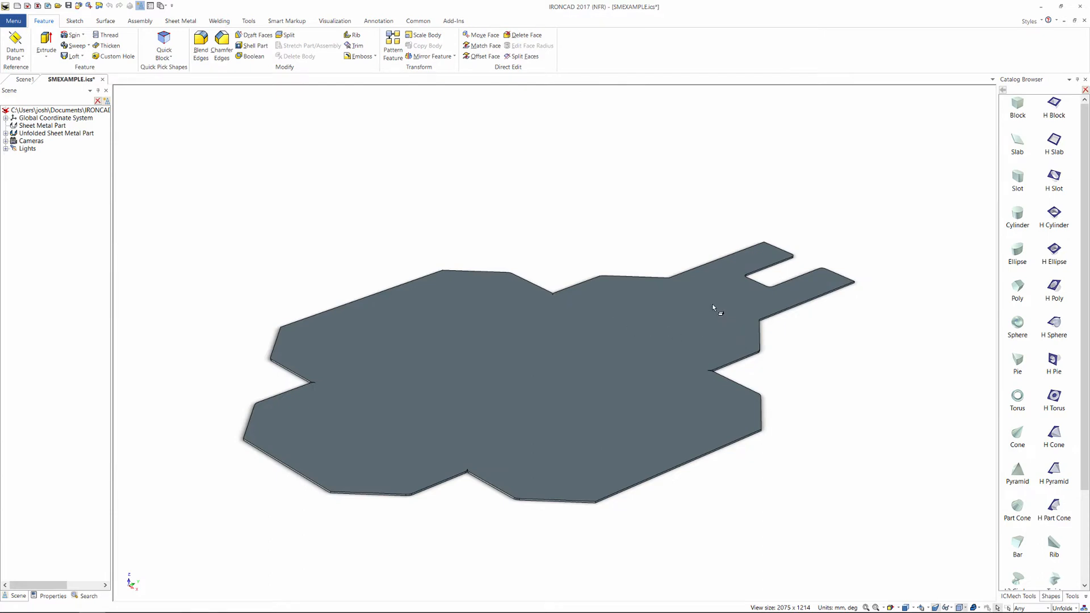
mouse_move(471, 369)
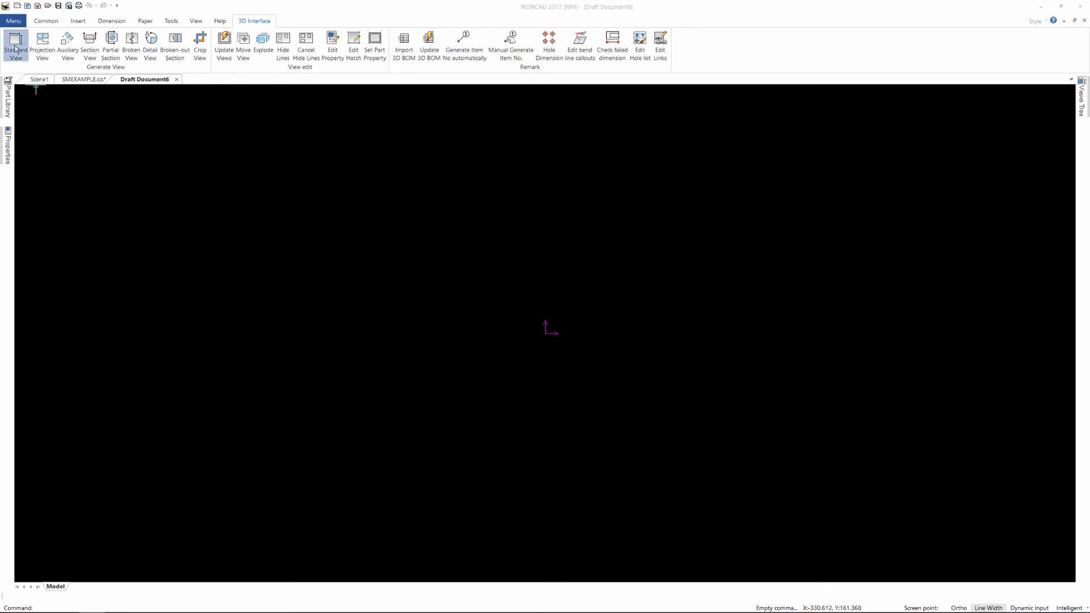
Step: Start a Standard View from 3D Interface, rotate the preview to the flat pattern and choose Primary view
click(15, 43)
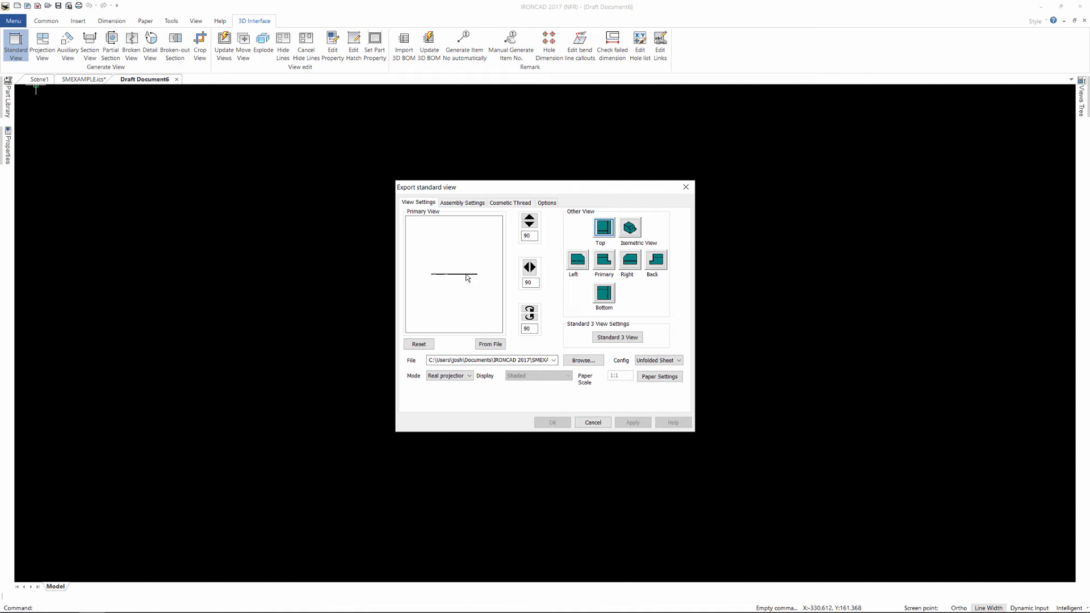
mouse_move(479, 277)
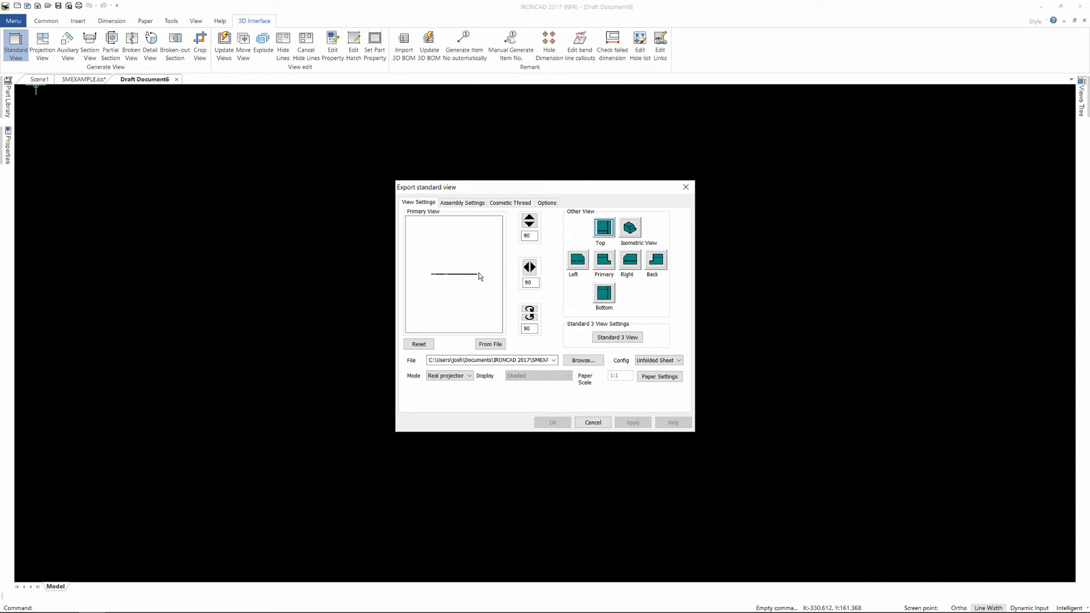
click(529, 219)
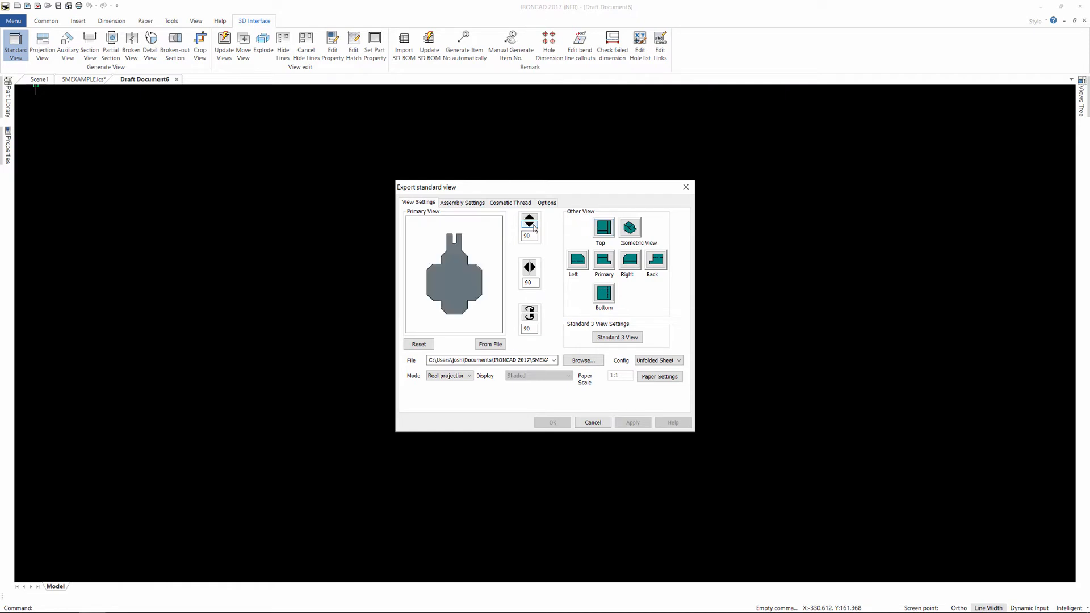
mouse_move(498, 281)
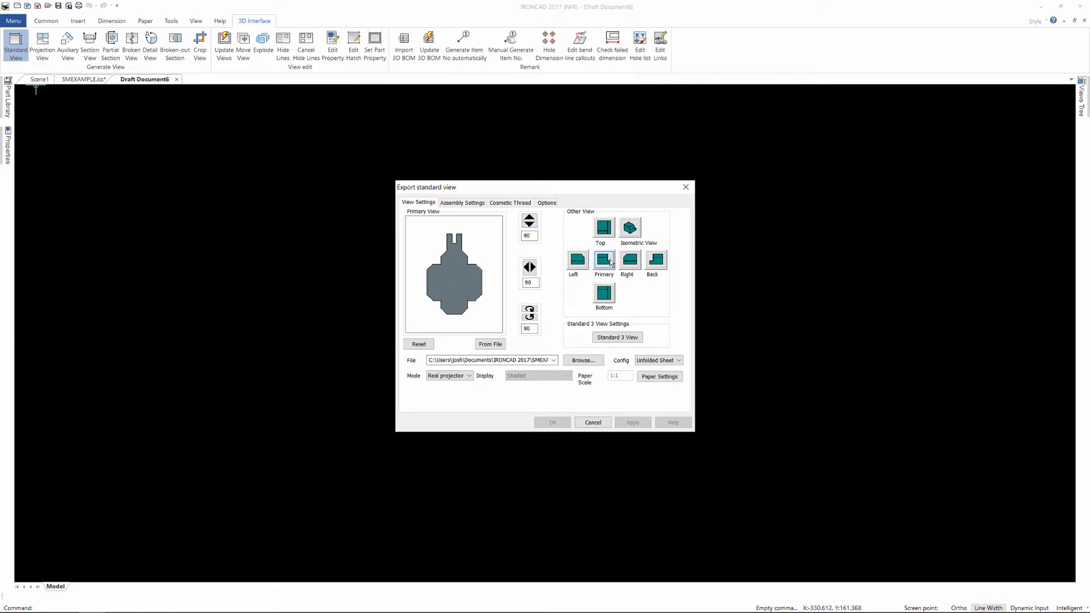
click(603, 257)
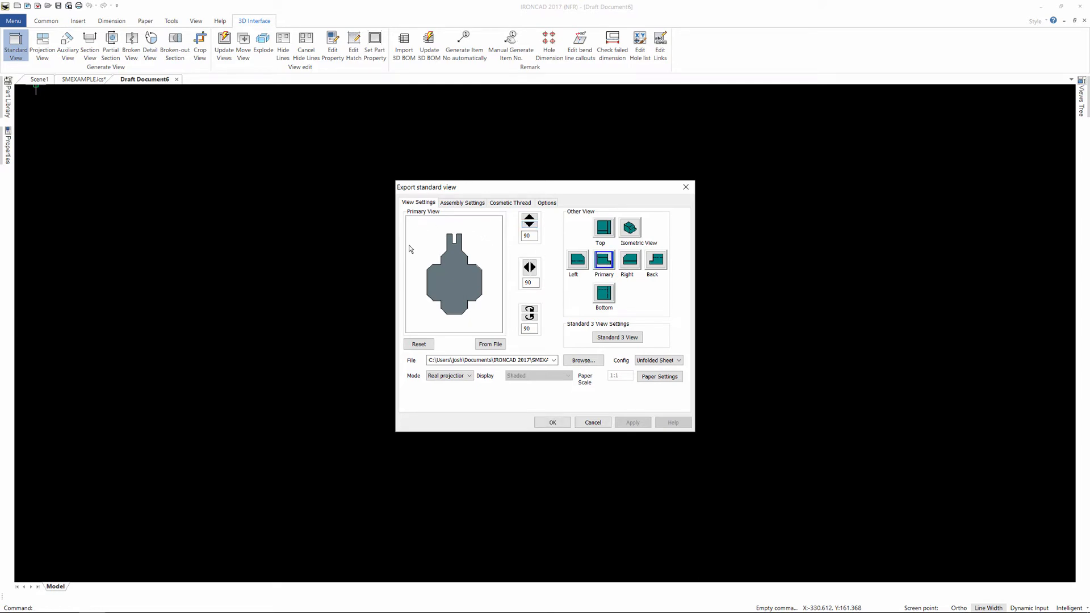
mouse_move(489, 243)
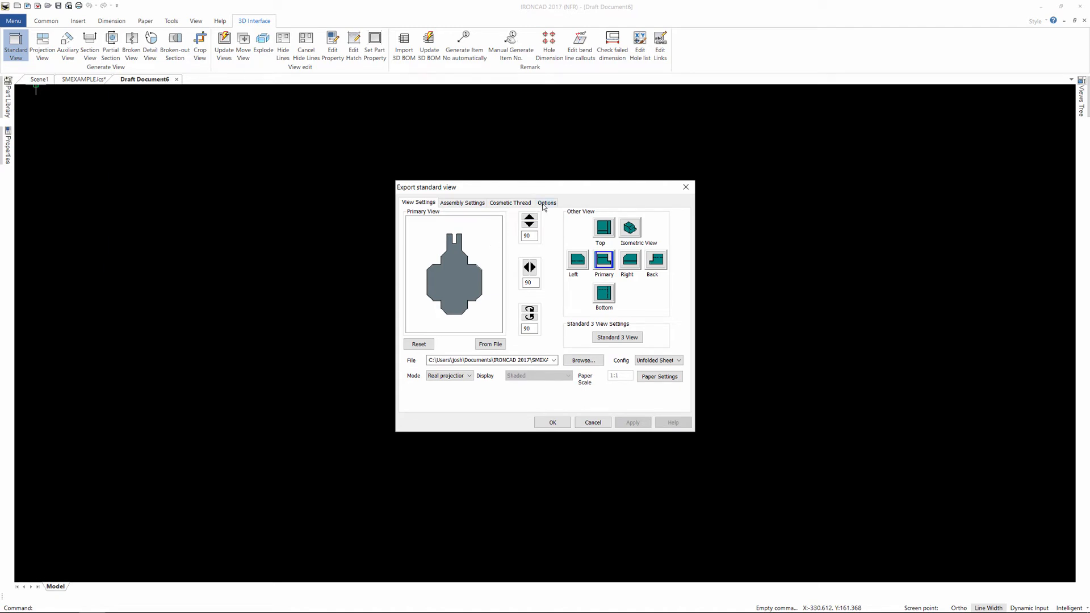
Step: Enable Bend Lines and Bend Lines Annotation in the projection options and confirm the view
click(546, 202)
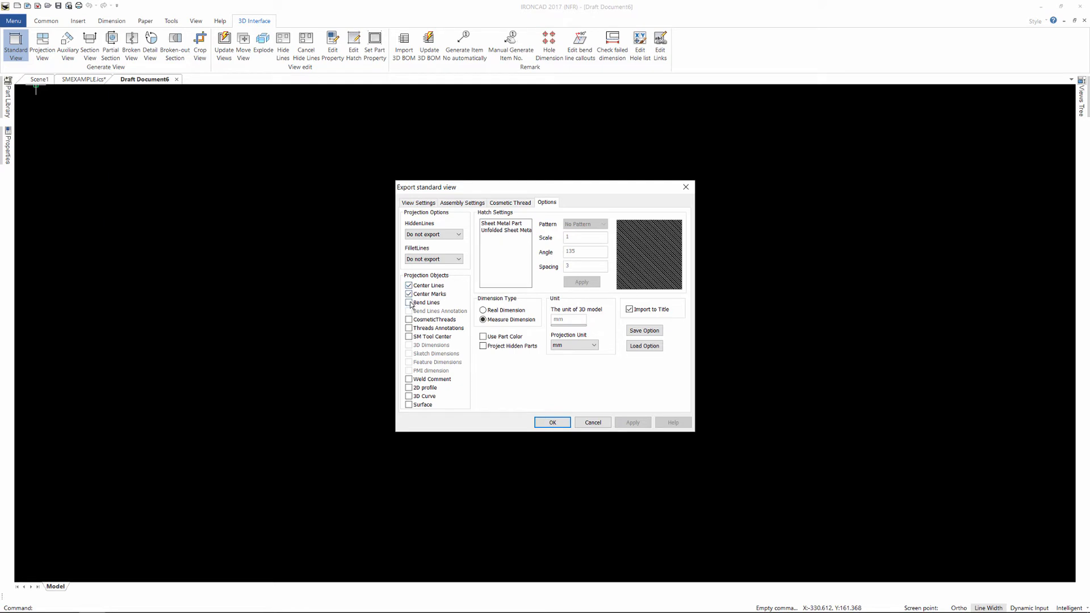
click(408, 302)
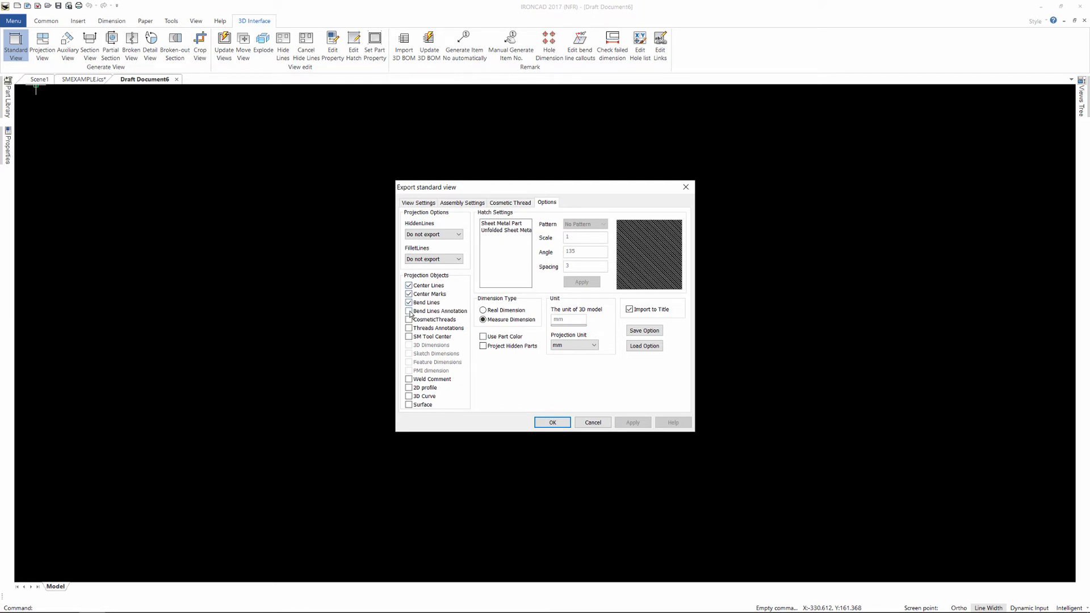
click(409, 312)
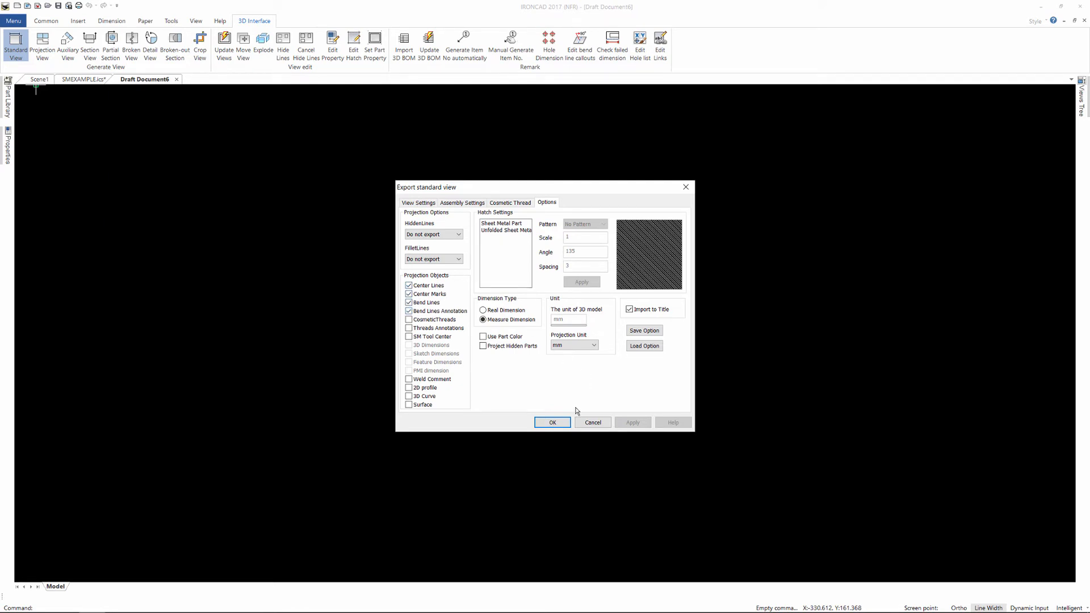
click(552, 422)
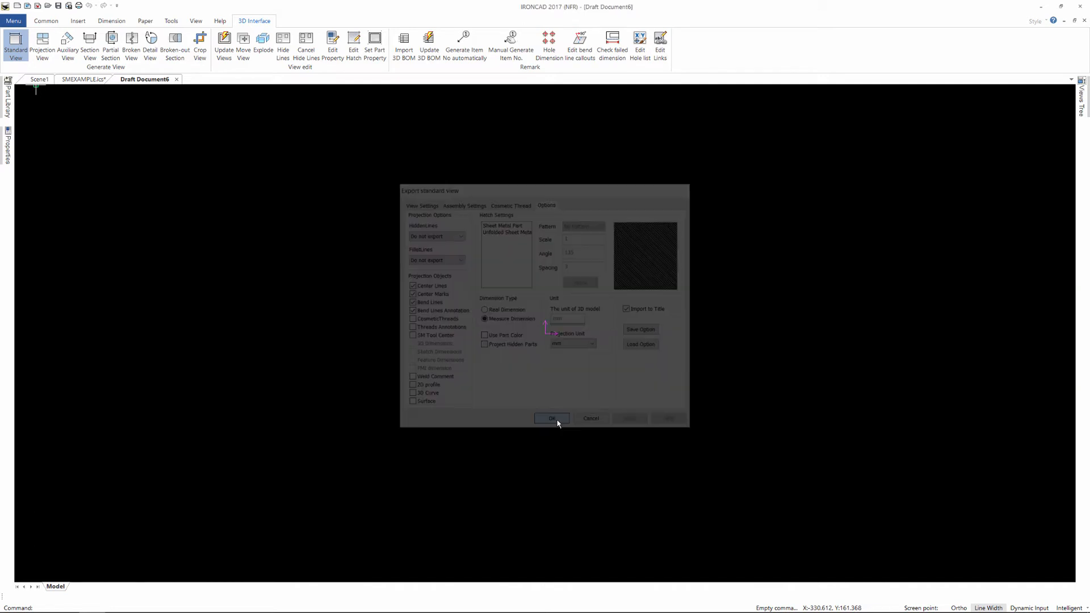
Step: Place the flat pattern view with dashed bend lines in the drawing area
click(552, 418)
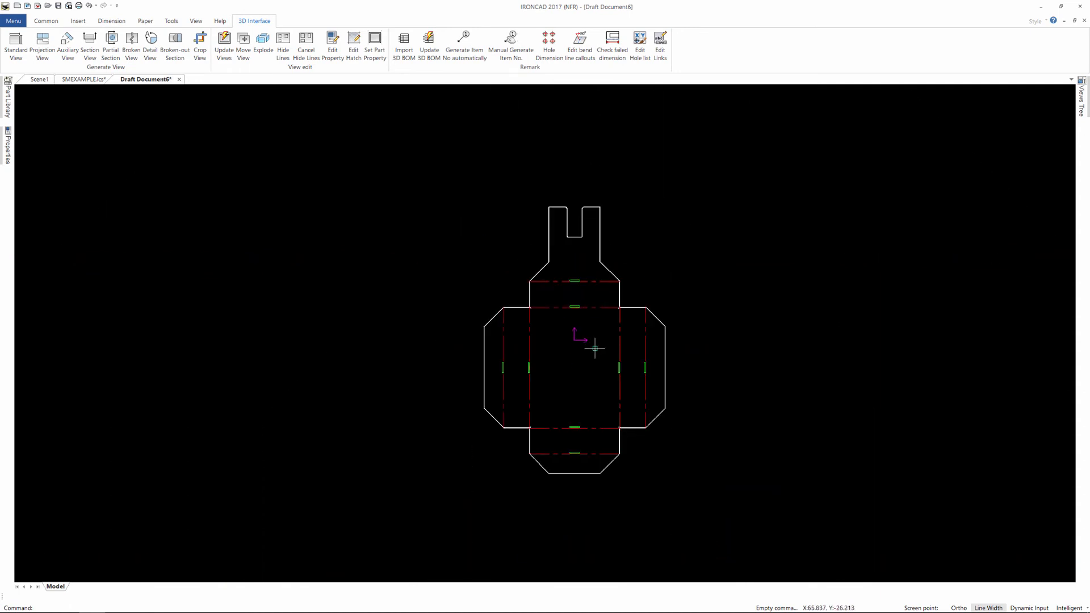
mouse_move(82, 88)
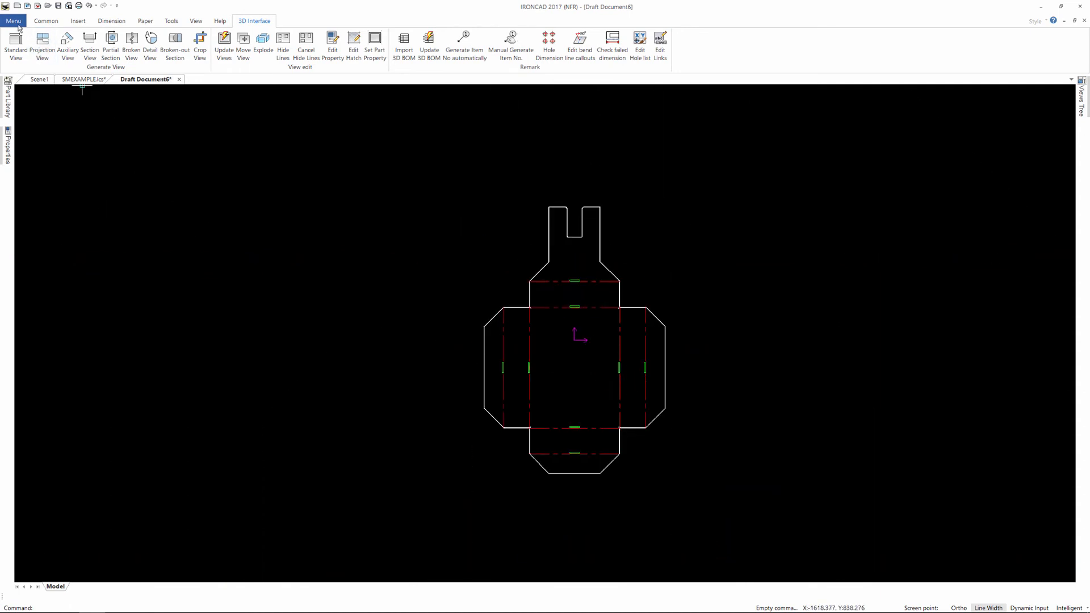
click(13, 20)
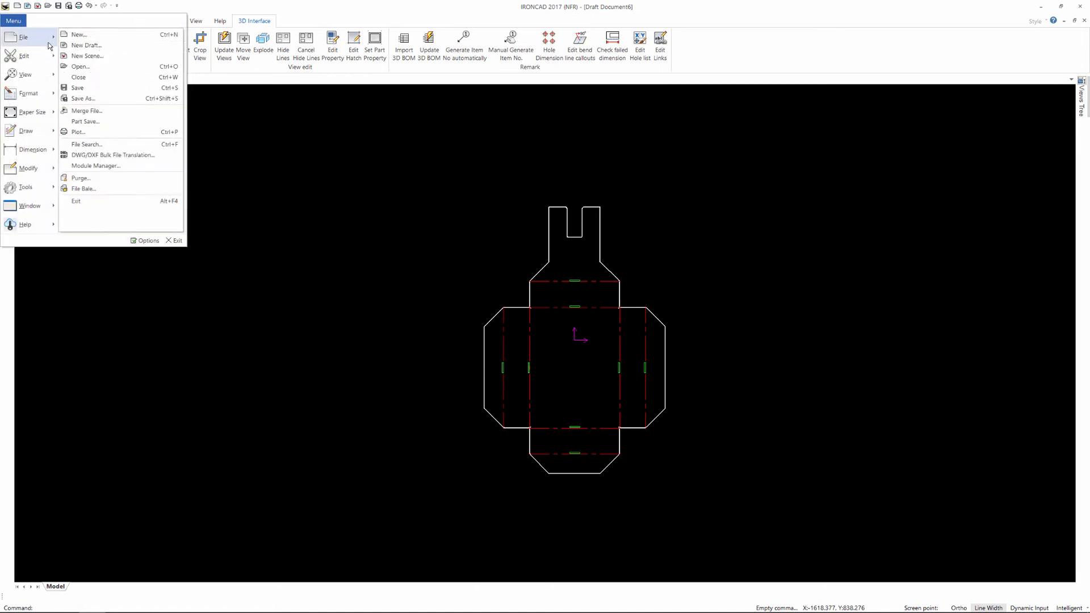
click(83, 98)
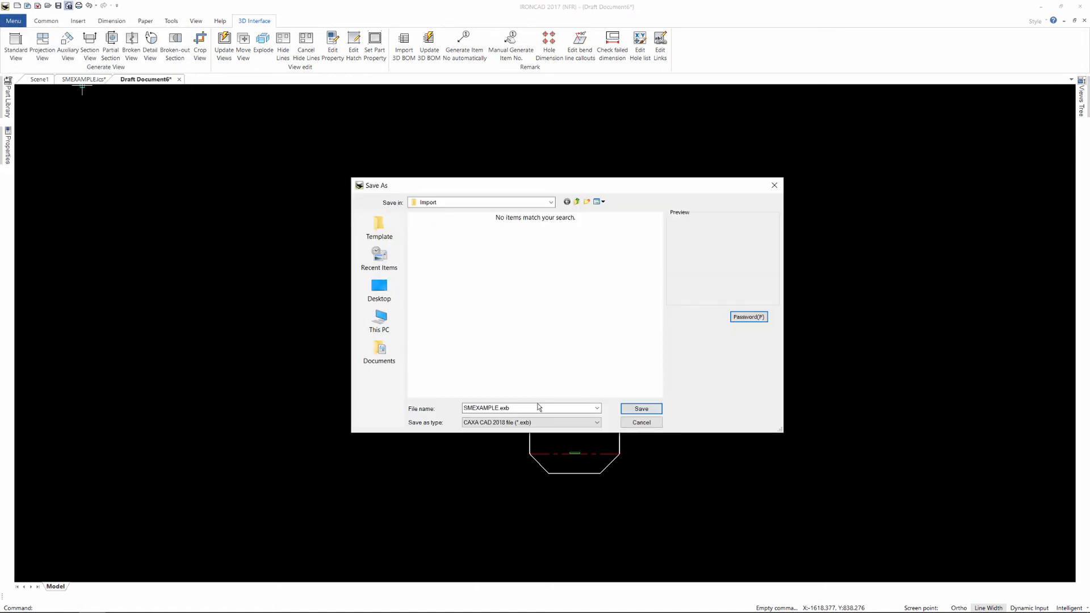
click(596, 422)
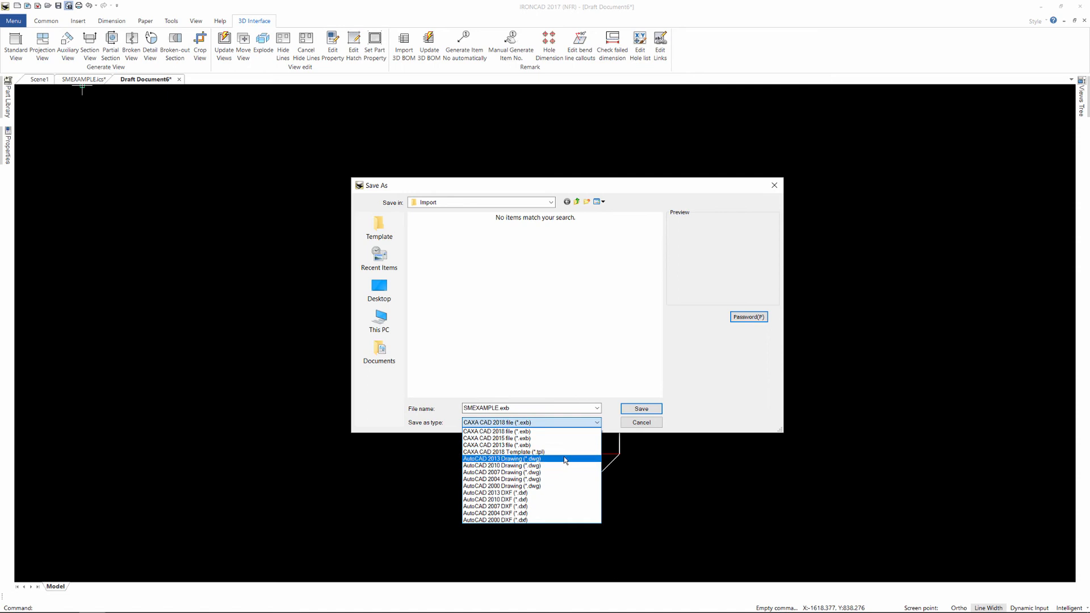
mouse_move(565, 520)
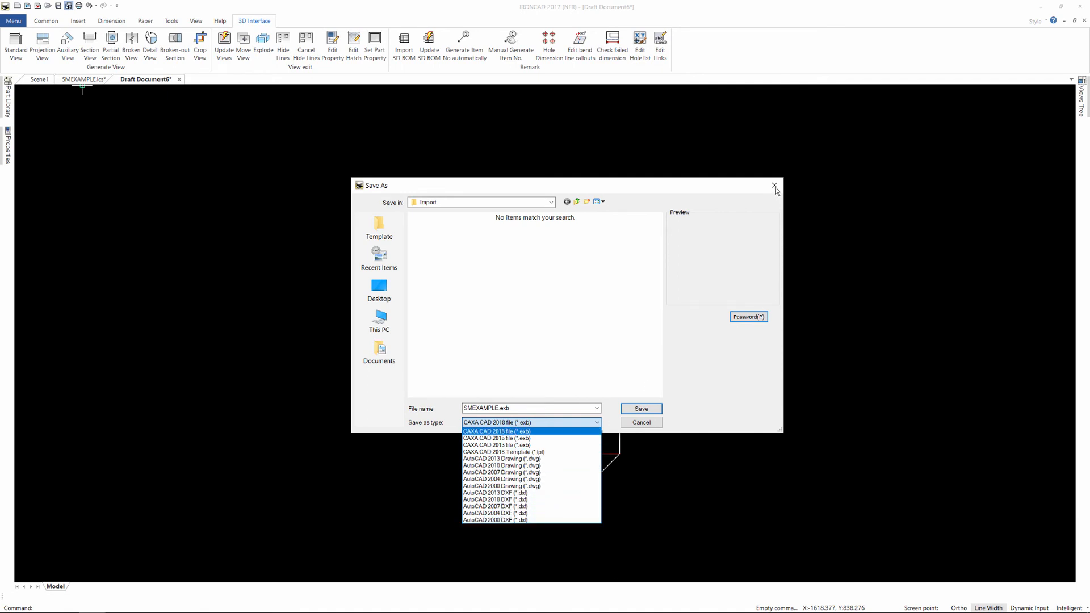
click(639, 408)
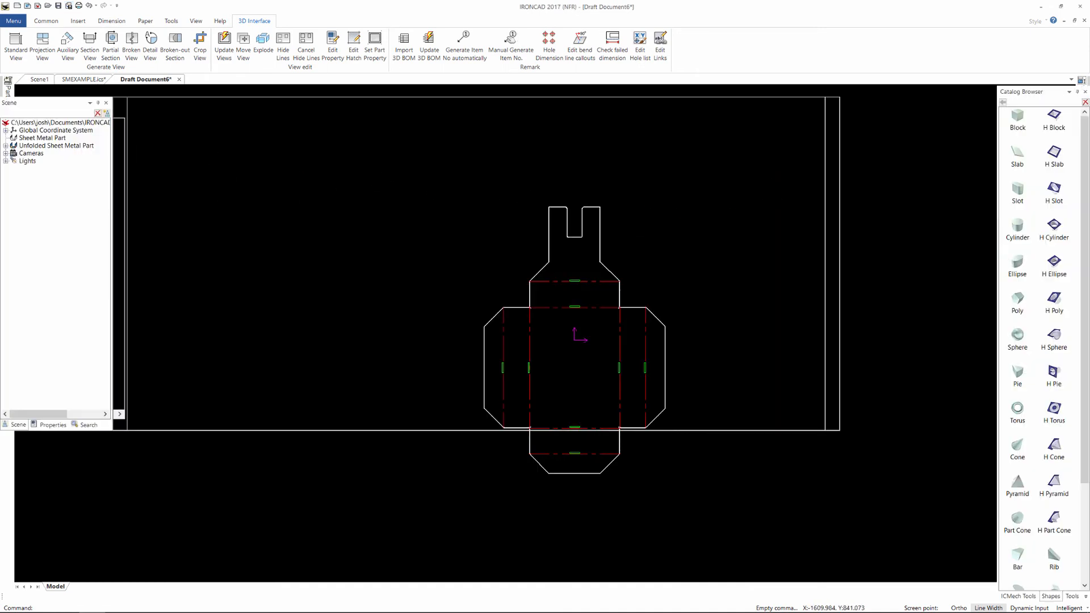
click(68, 78)
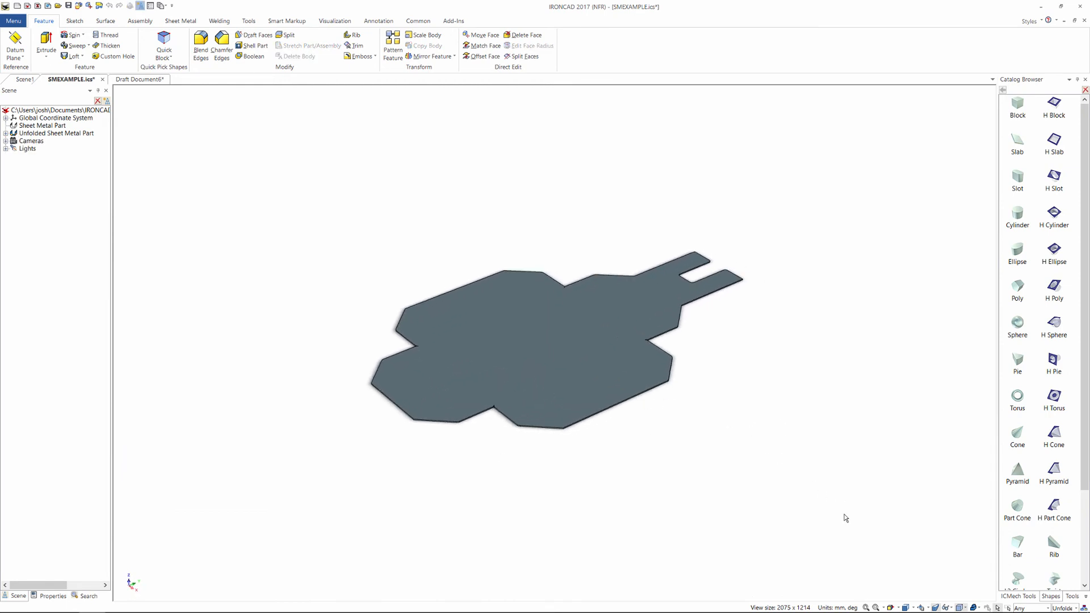
mouse_move(583, 315)
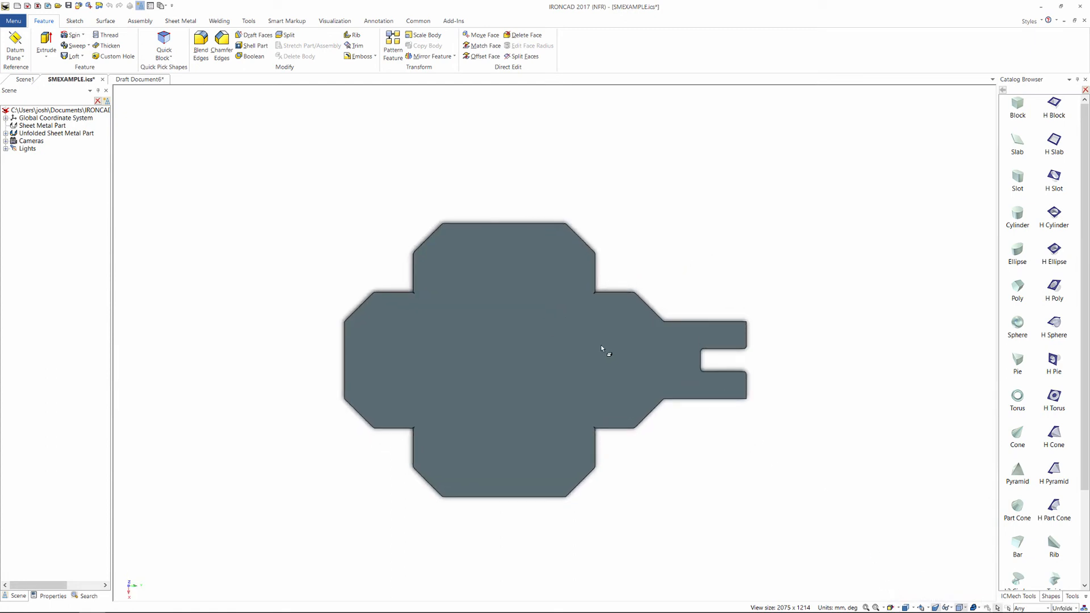
mouse_move(672, 386)
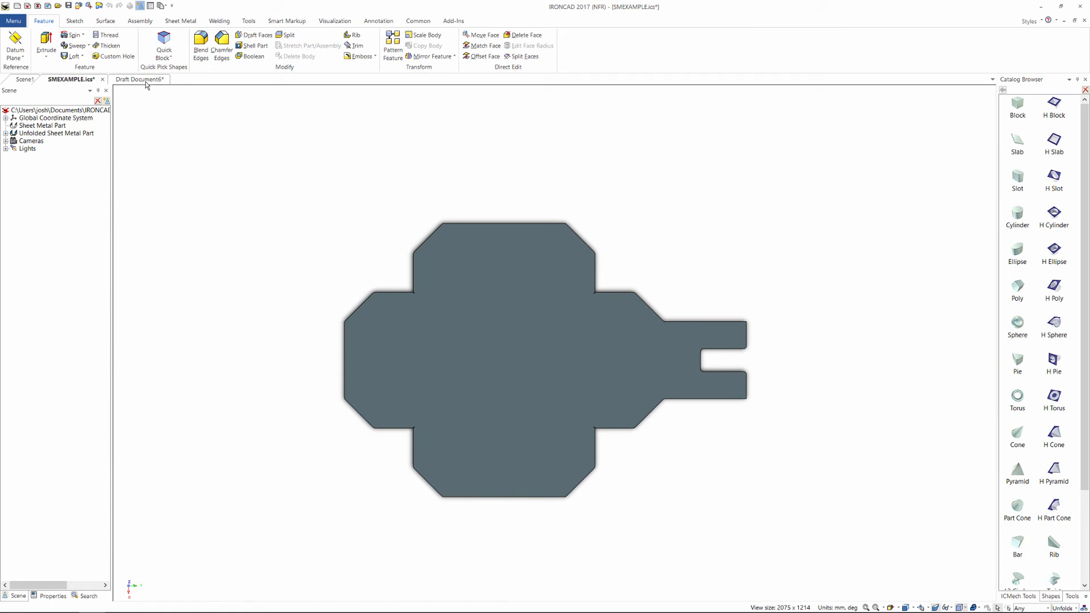
click(139, 79)
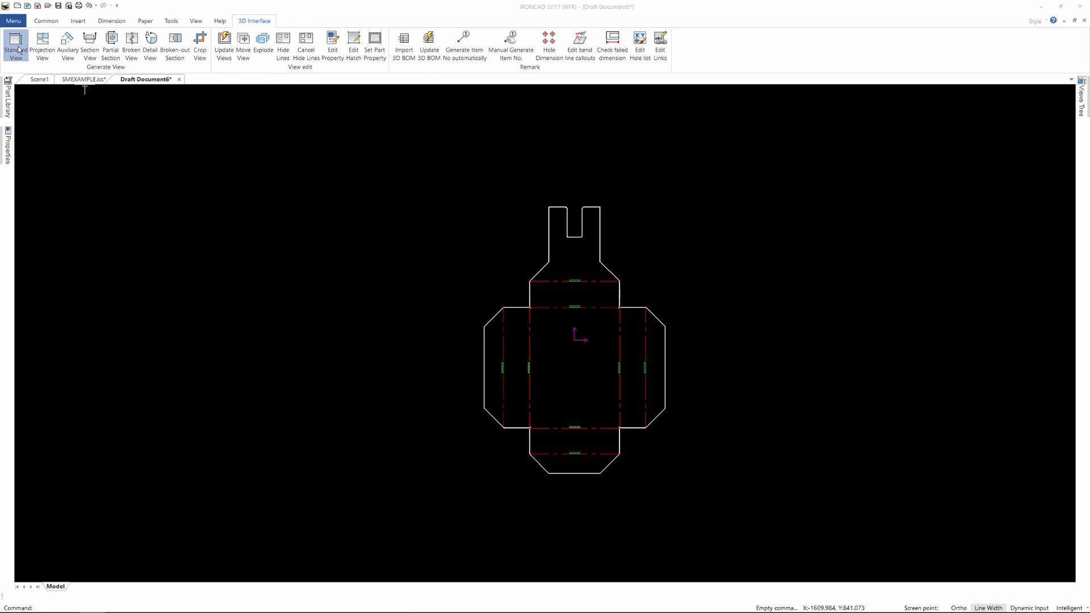
click(14, 44)
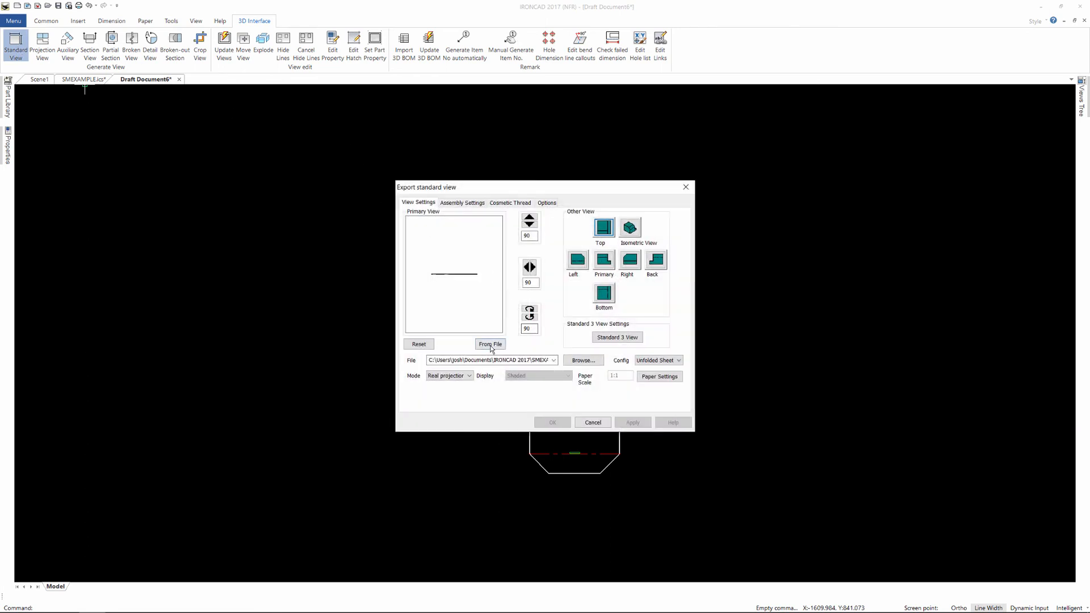
click(490, 344)
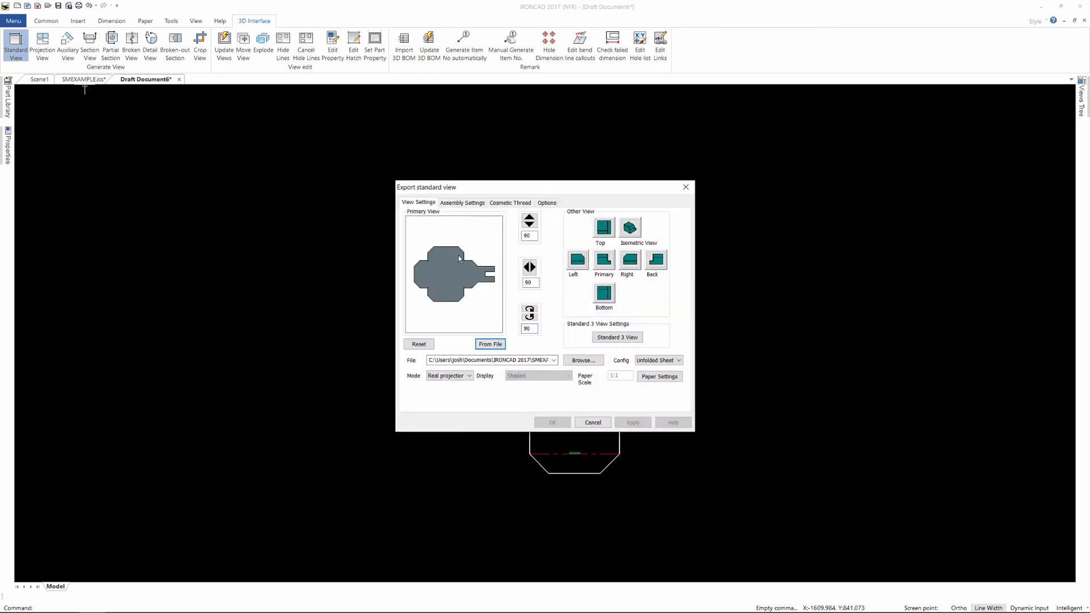
mouse_move(469, 270)
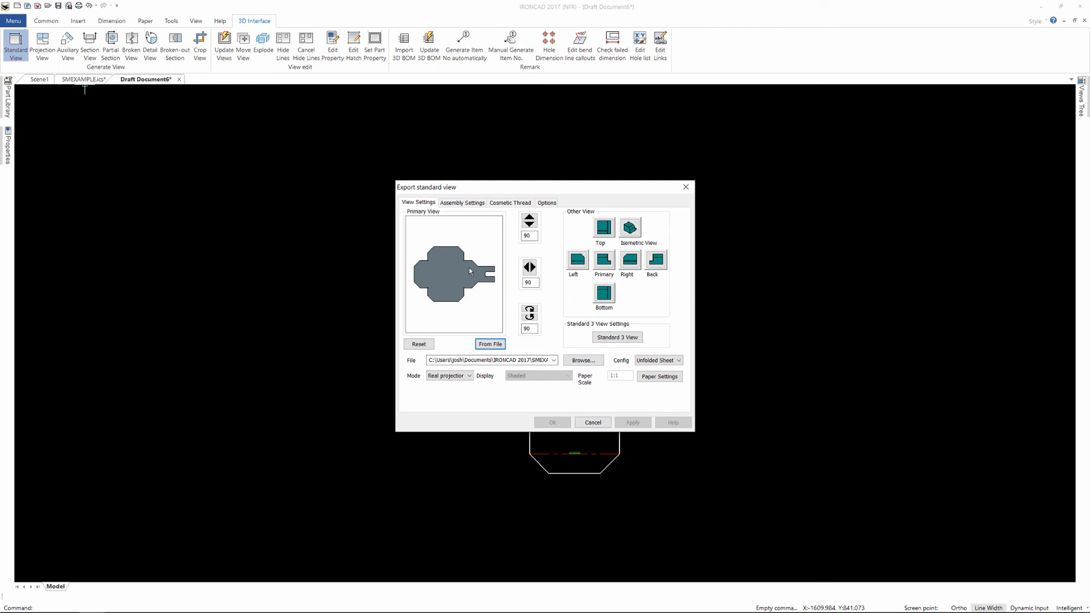
click(602, 260)
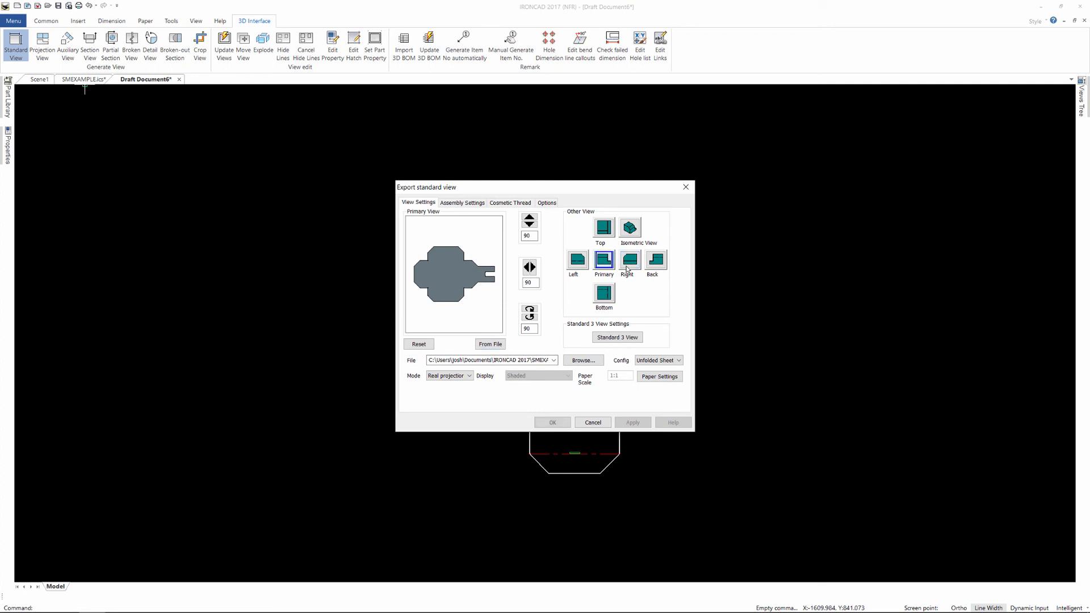
click(552, 422)
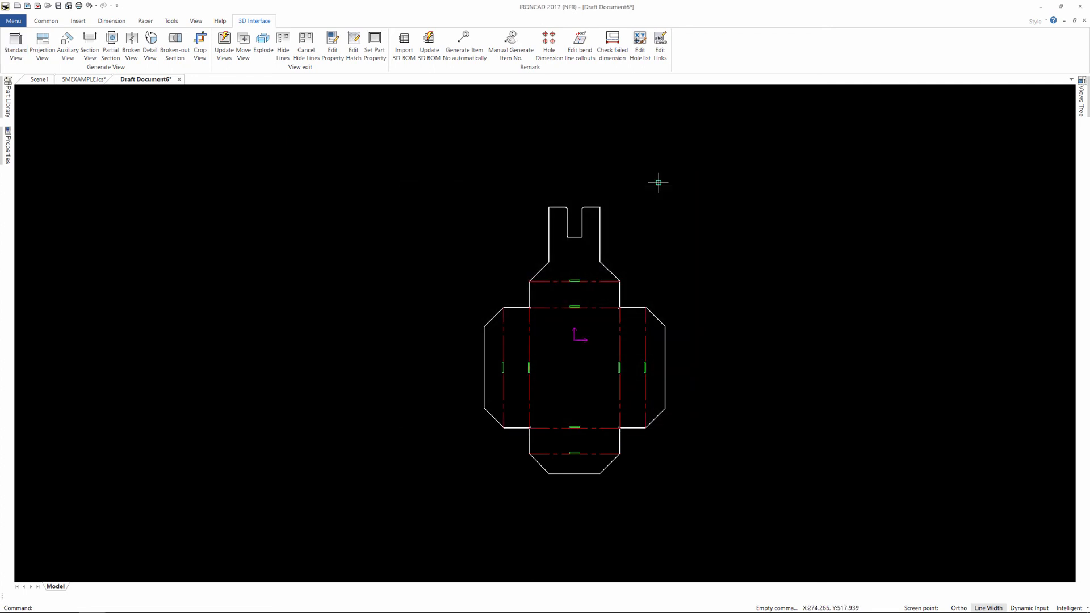
click(82, 78)
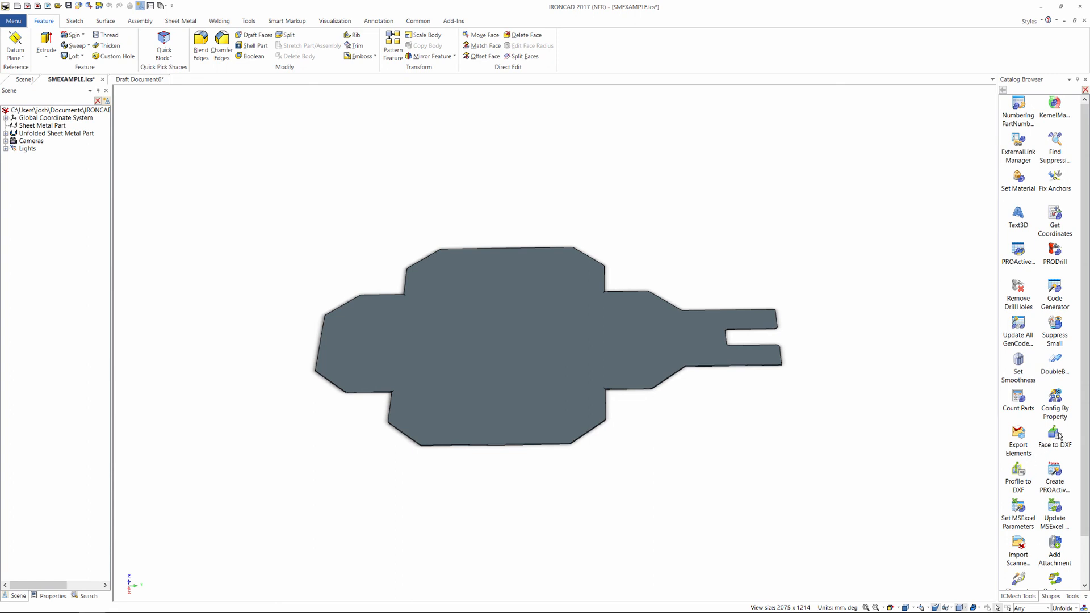
Step: Select the face of the unfolded flat part in the SMEXAMPLE.ics scene
click(556, 341)
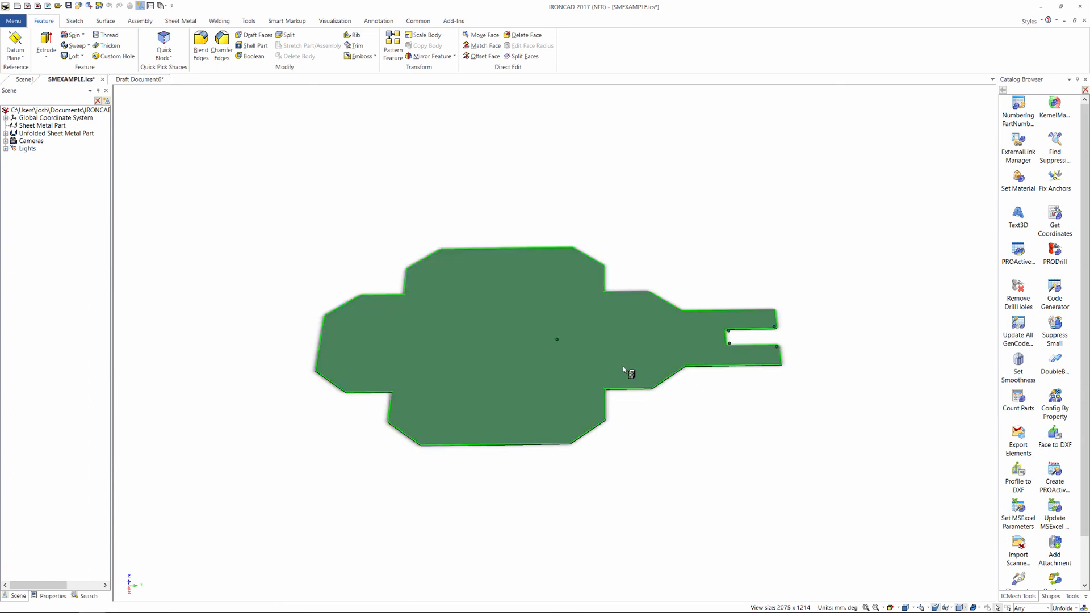
mouse_move(534, 329)
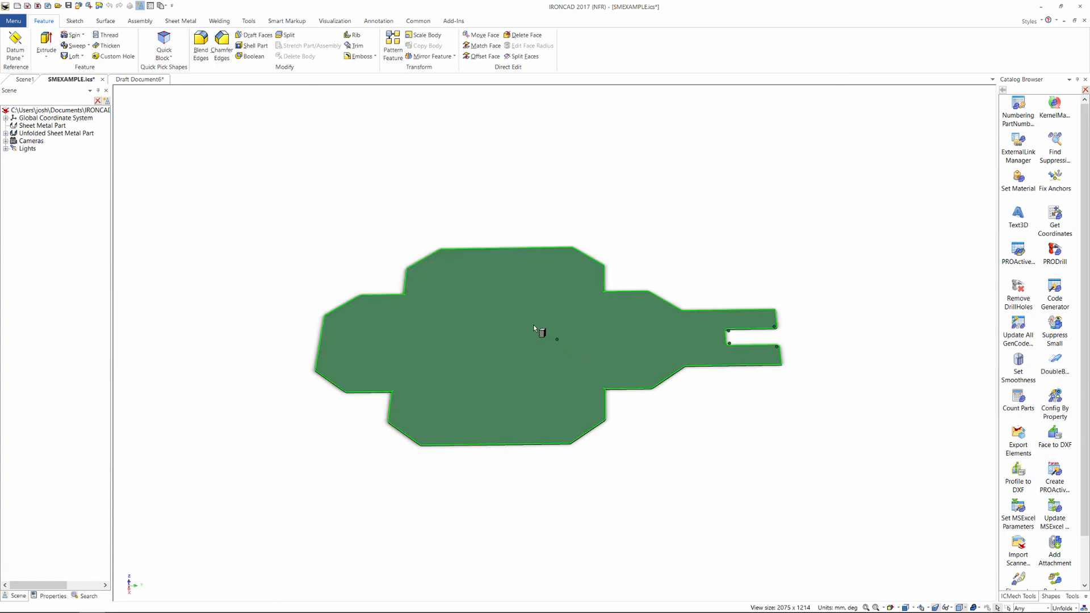